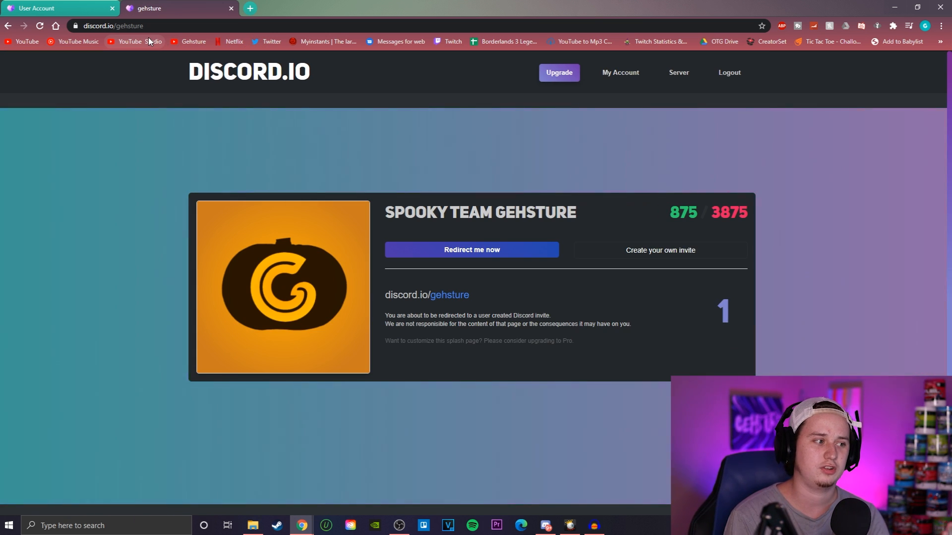
- Follow the discord.io/gehsture splash page through to its Discord server invite
left_click(471, 249)
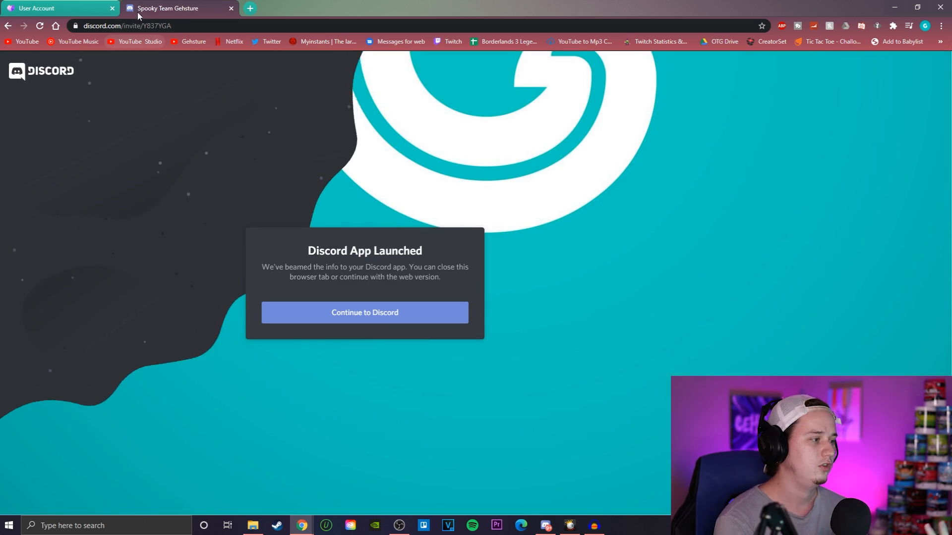
left_click(364, 312)
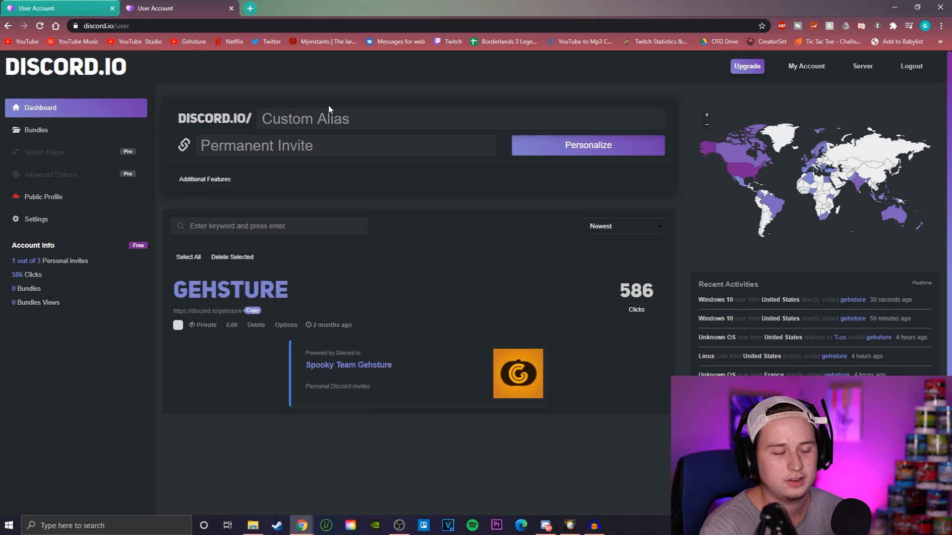
- Close the duplicate tab and enter 'gehsture' as the custom alias on the dashboard
left_click(228, 8)
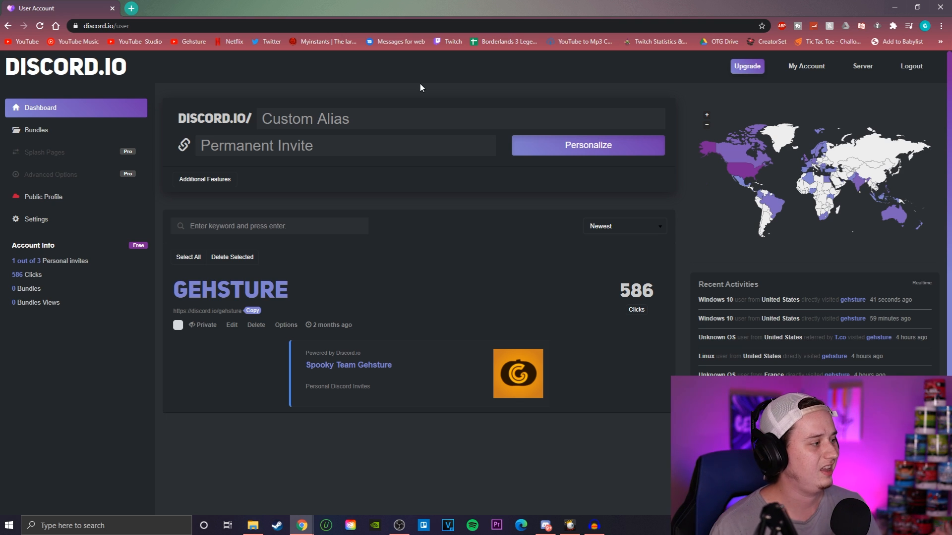
left_click(355, 119)
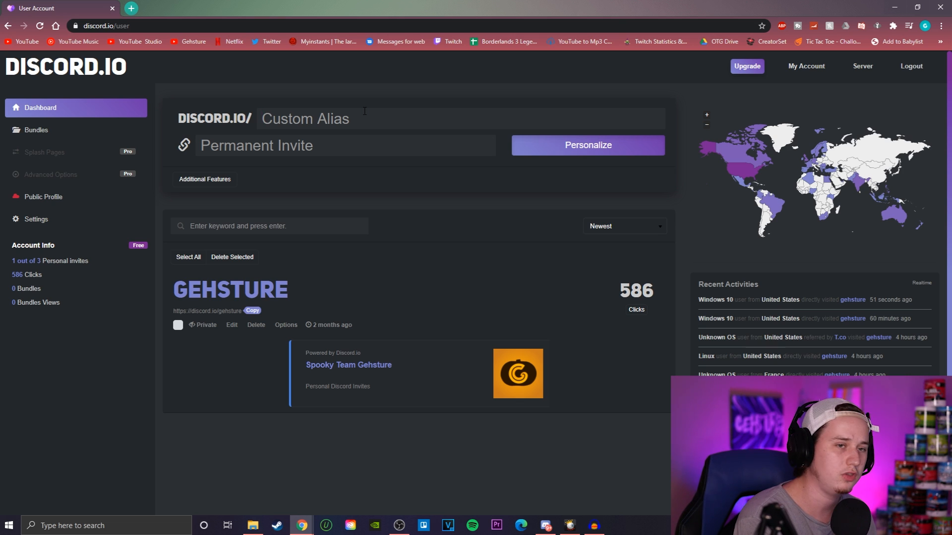
type("gehsture")
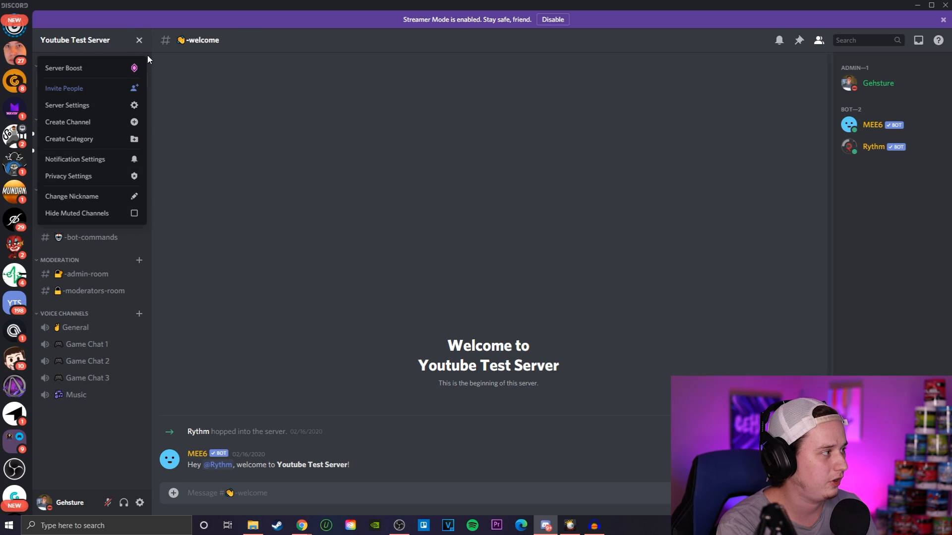
- Copy the Youtube Test Server invite link from the Invite People dialog
left_click(64, 88)
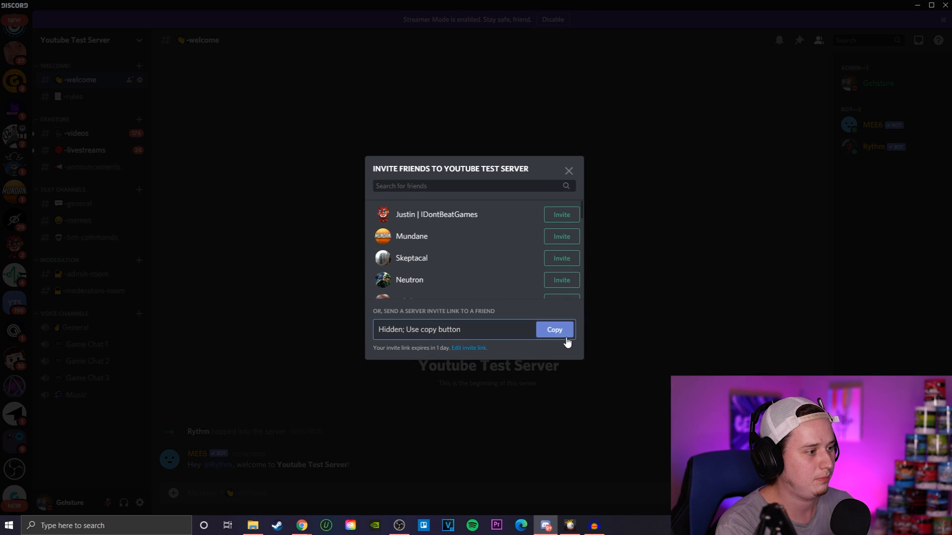
left_click(569, 171)
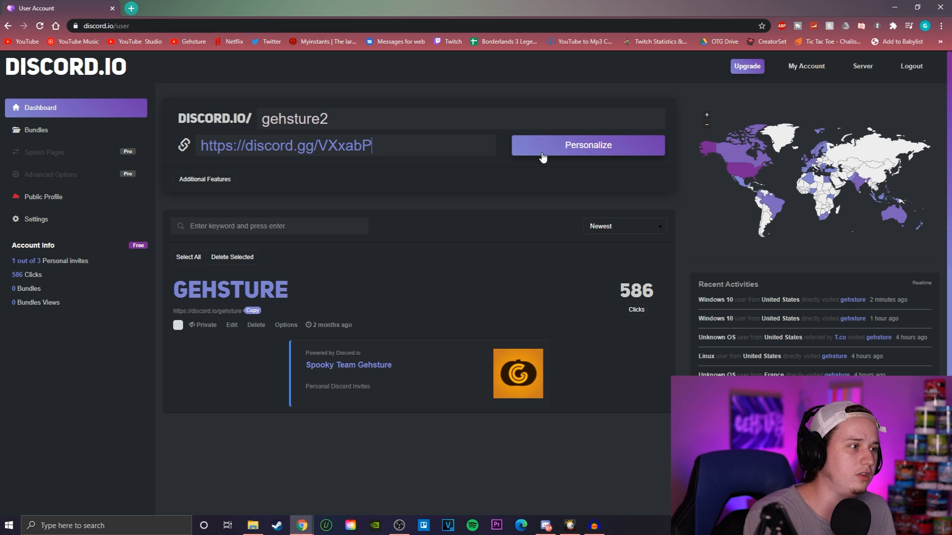
- Enter the copied invite as the gehsture2 alias's Permanent Invite target
left_click(587, 145)
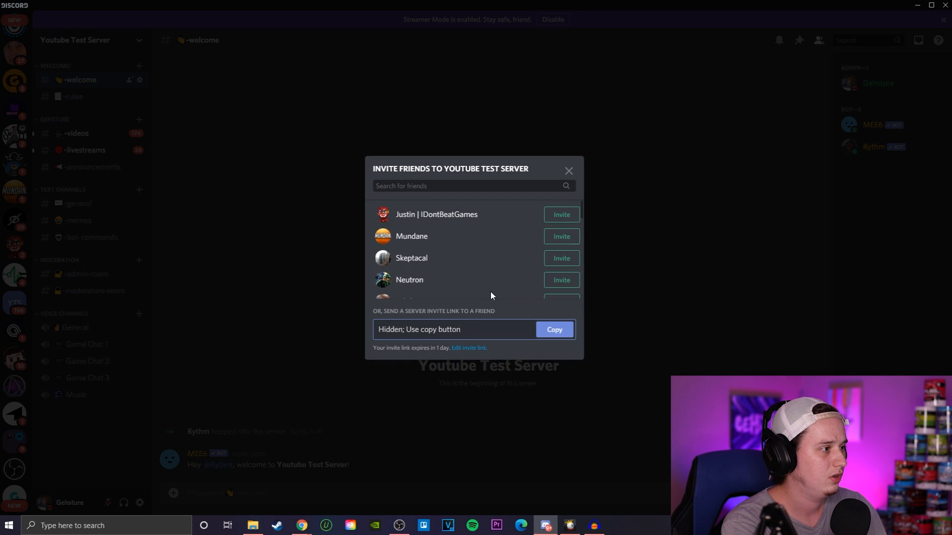
- Regenerate the invite with Expire After Never and No limit uses, and copy it
left_click(468, 348)
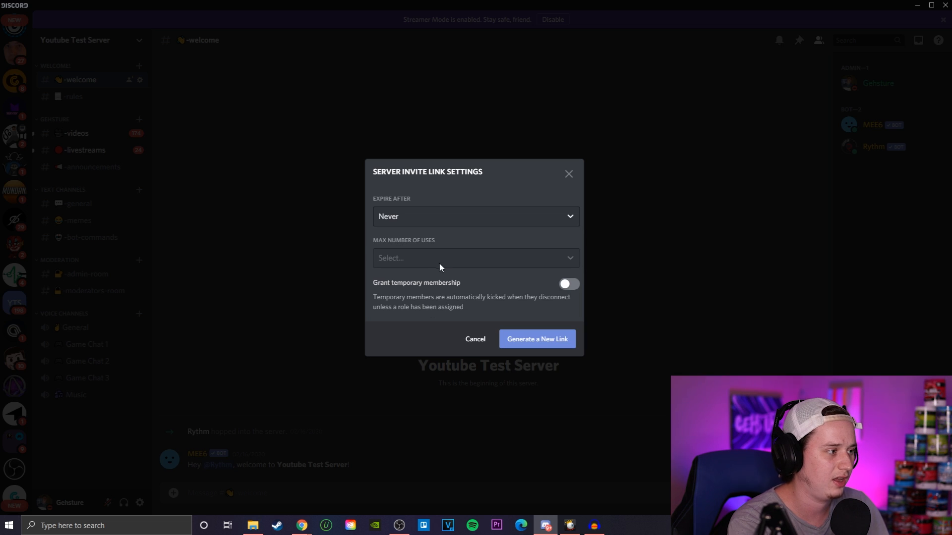
left_click(476, 257)
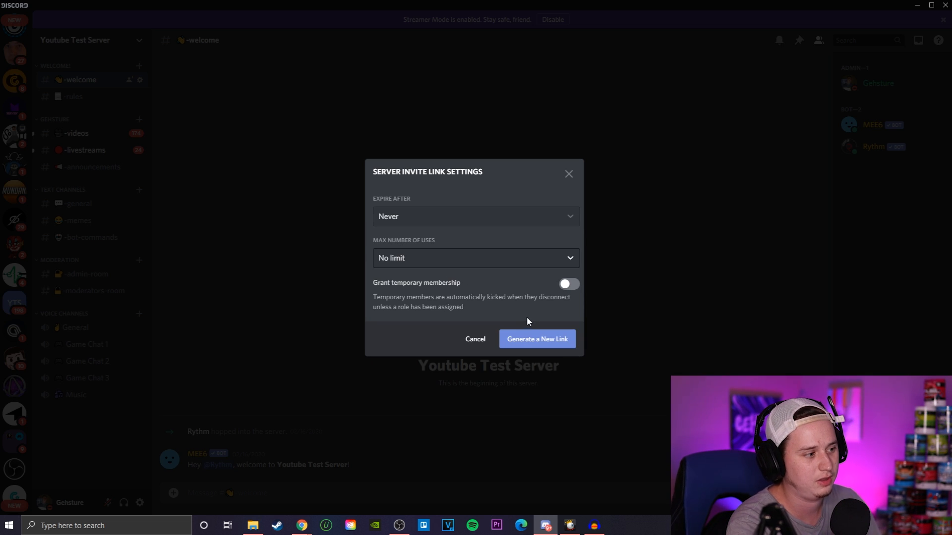
left_click(536, 339)
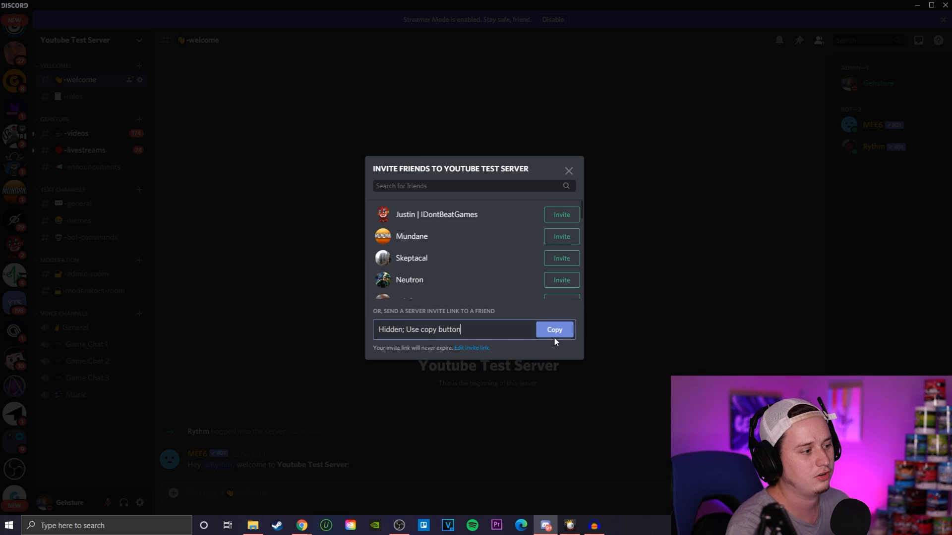
left_click(555, 330)
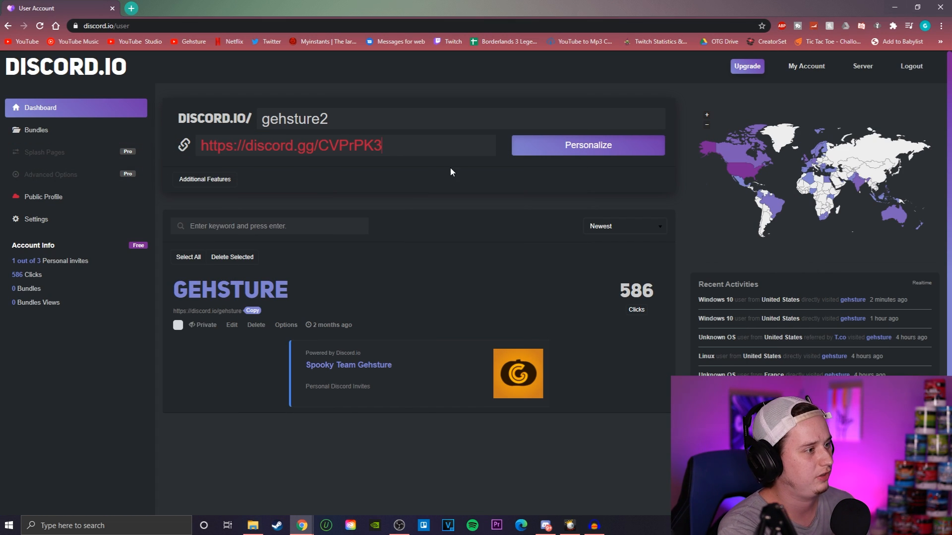
- Replace the old invite URL with the never-expiring link and personalize gehsture2
double_click(293, 119)
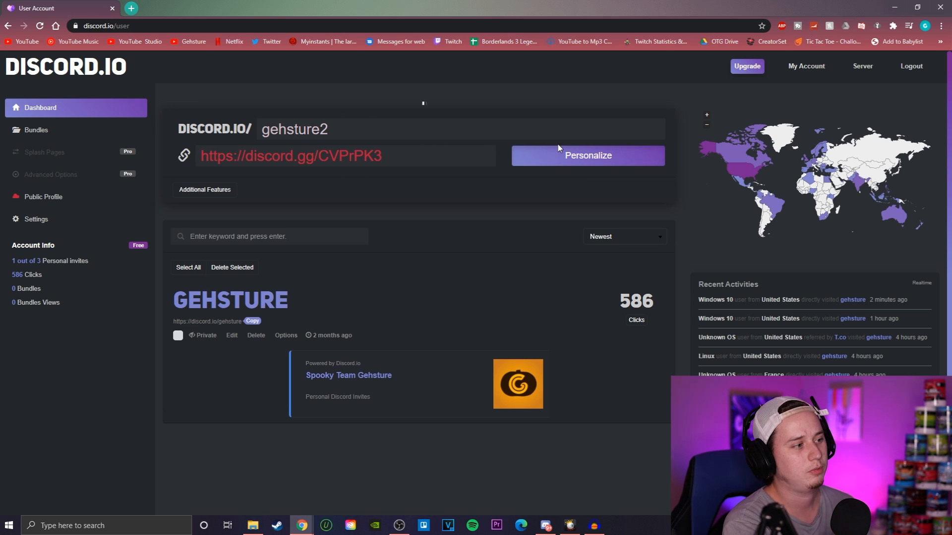
left_click(587, 155)
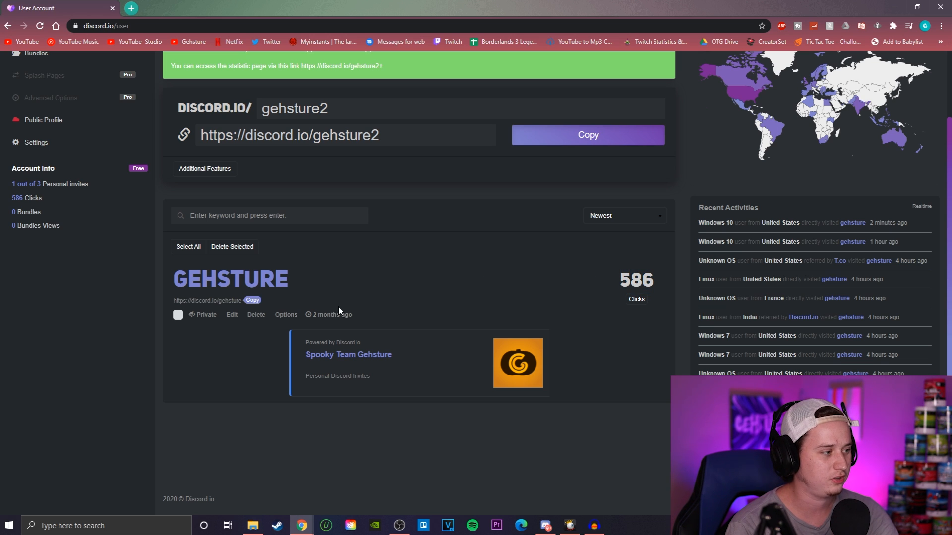
mouse_move(690, 238)
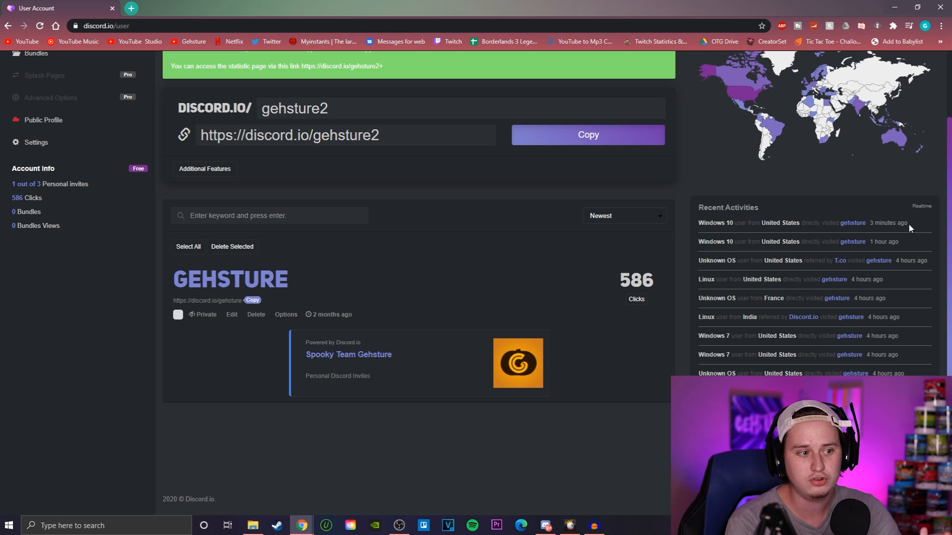
mouse_move(850, 232)
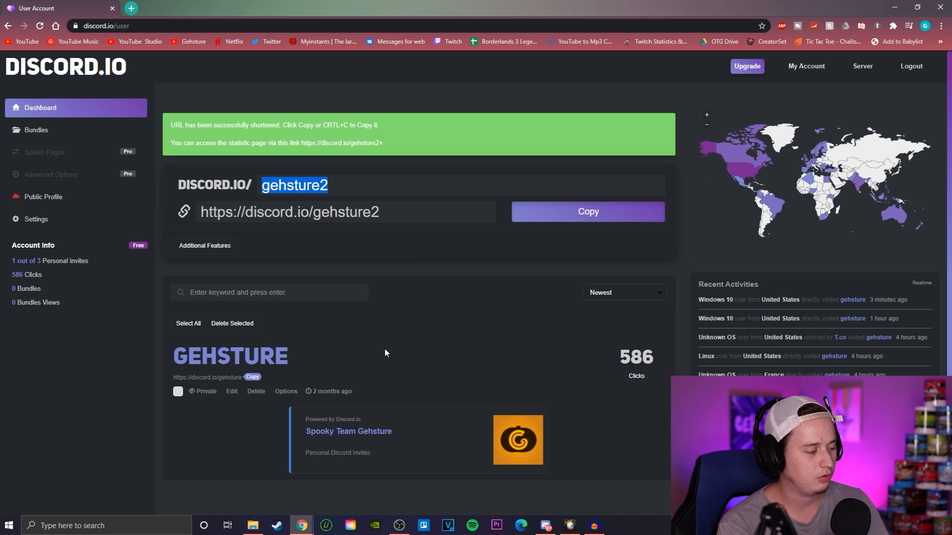
scroll("down", 3)
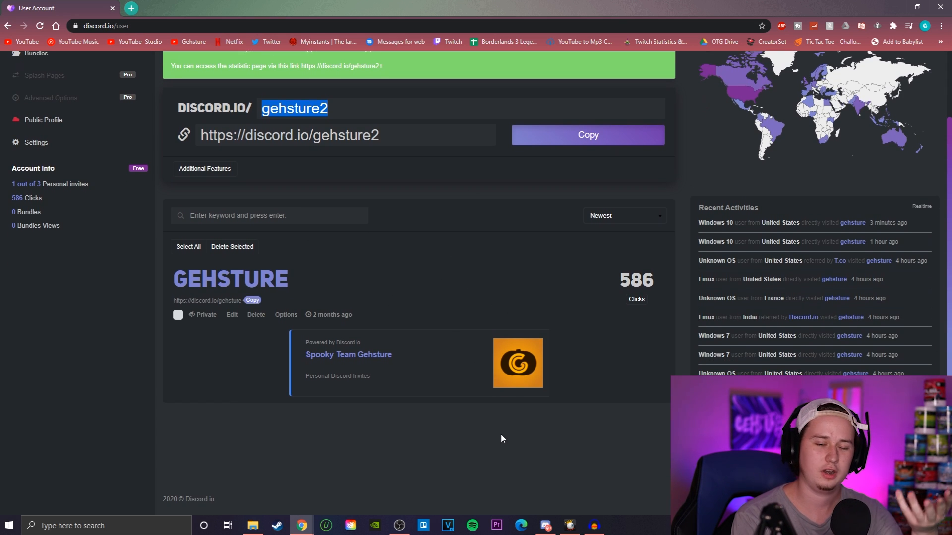